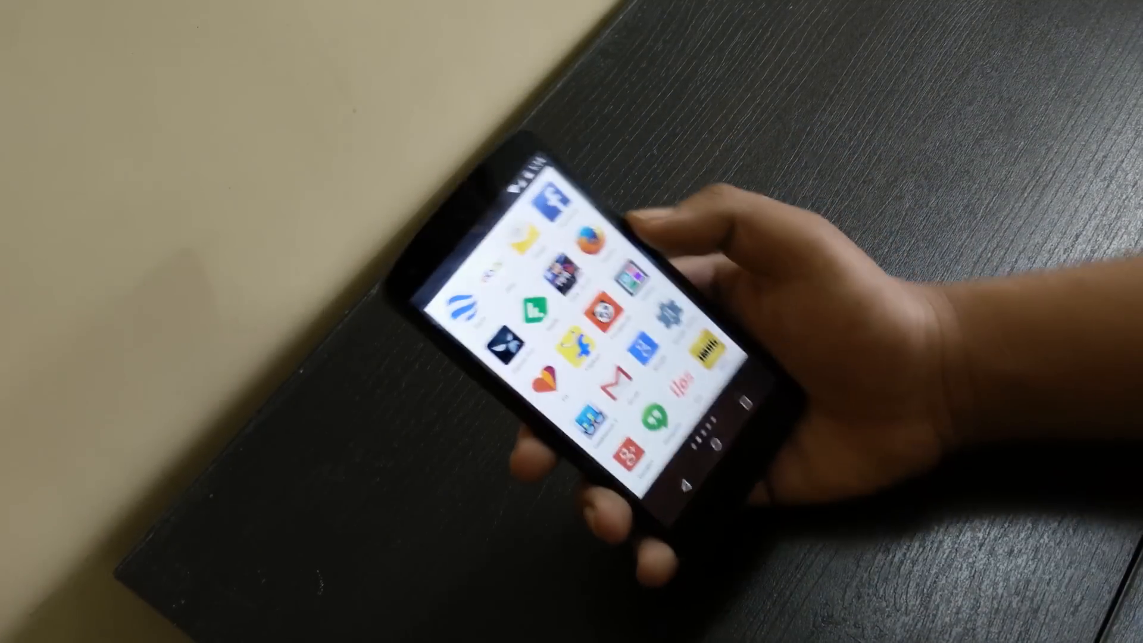
pyautogui.scroll(-3)
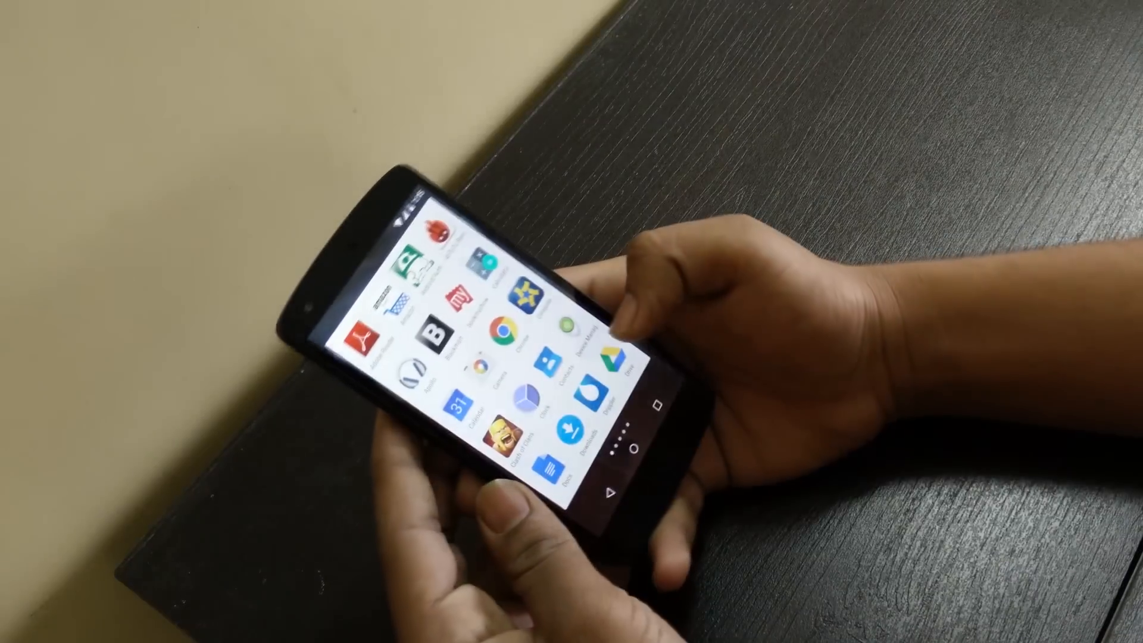
pyautogui.hscroll(-3)
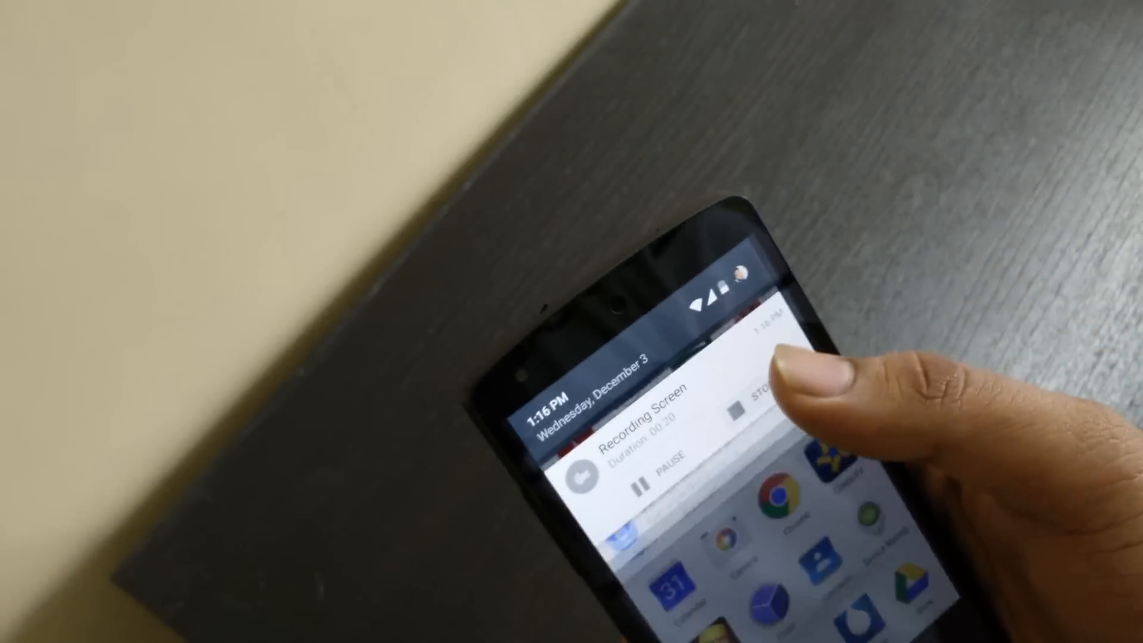
pyautogui.click(751, 405)
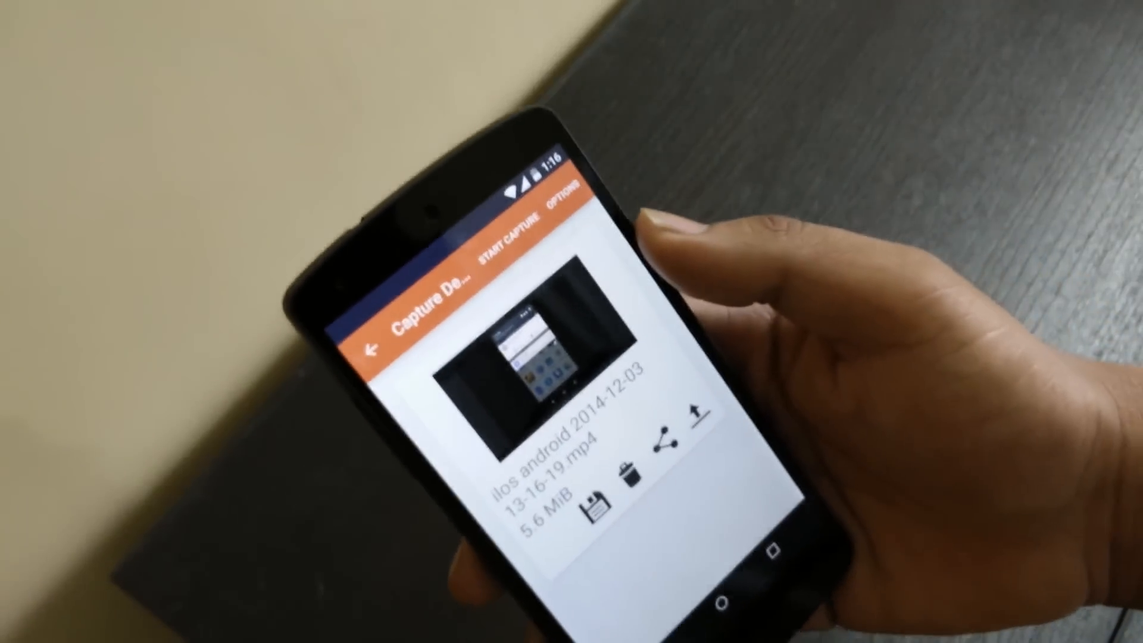